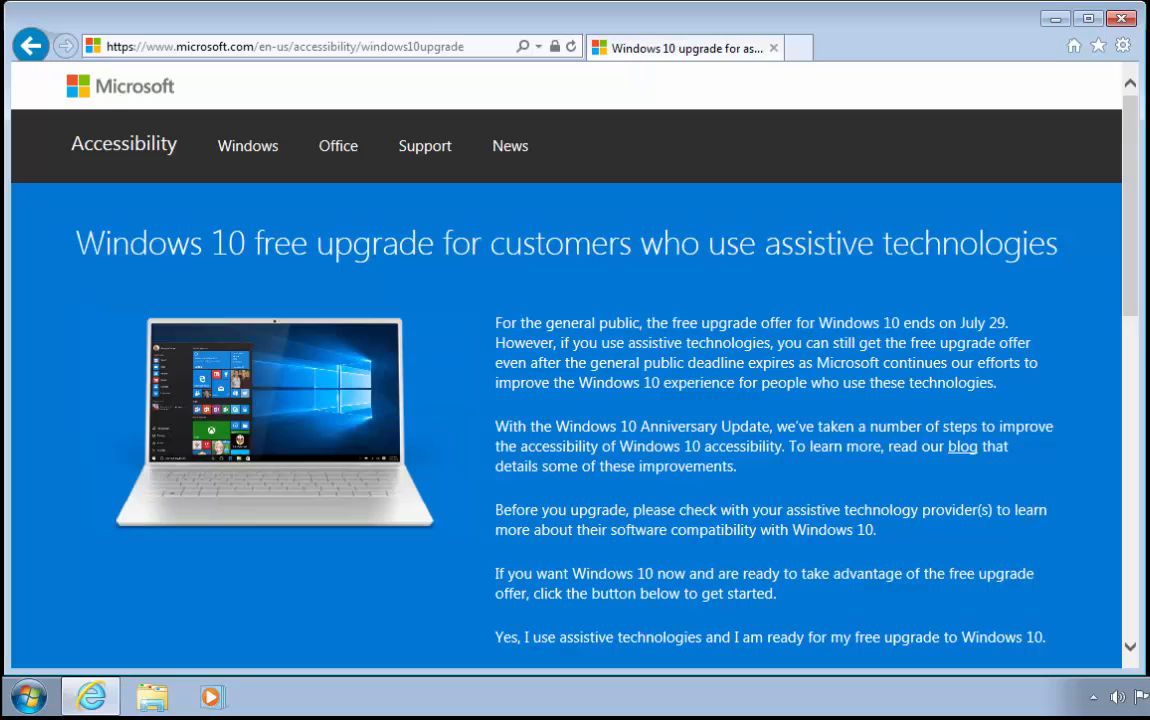
pyautogui.moveTo(527, 372)
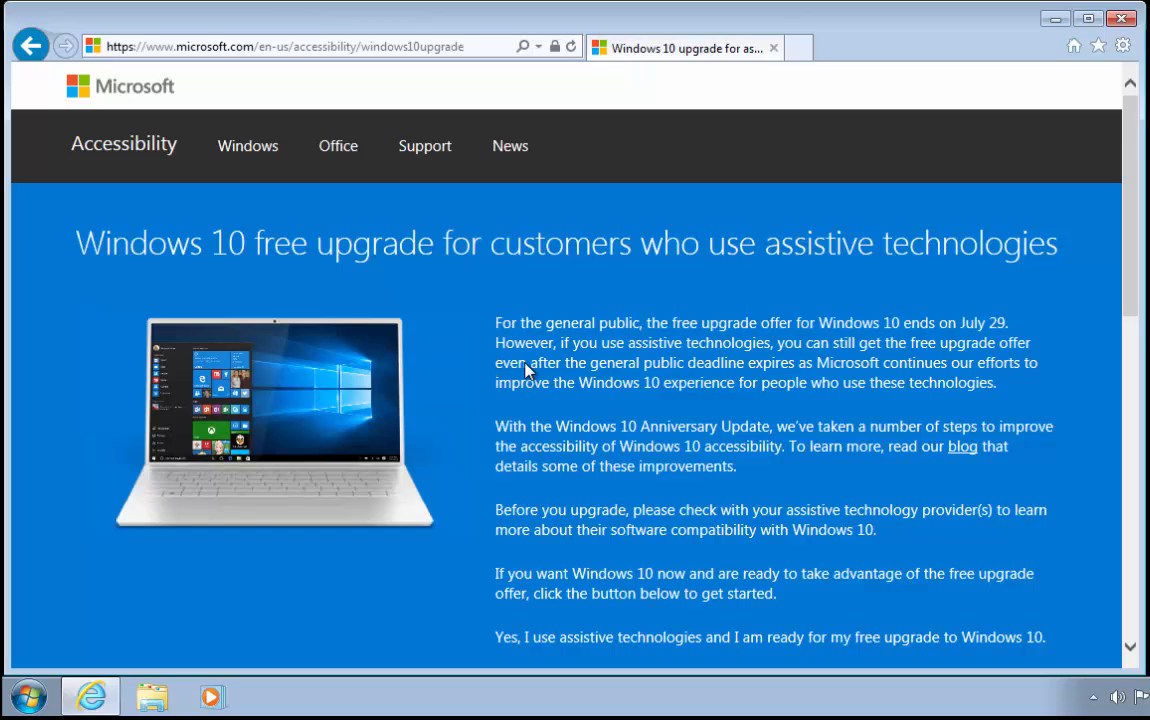
# Step: Scroll the assistive-technologies upgrade page down to the Upgrade Now offer and FAQ
pyautogui.scroll(-3)
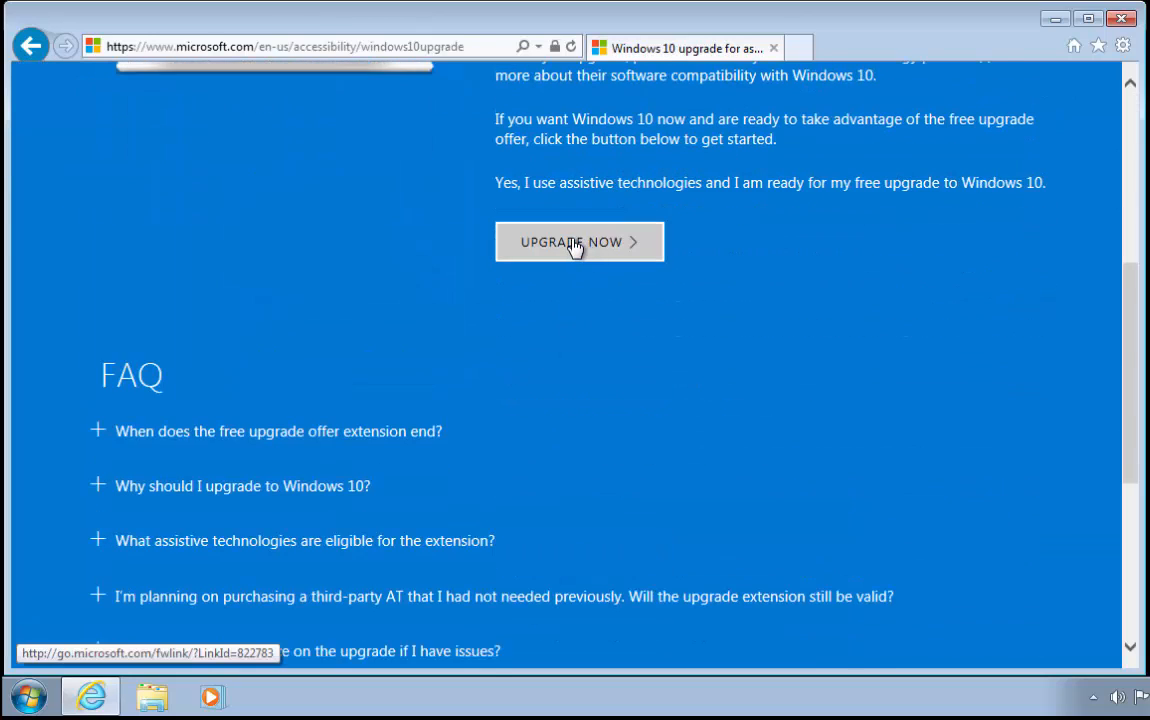
# Step: Start the free upgrade via Upgrade Now and save the Windows10Upgrade24074.exe download
pyautogui.click(579, 242)
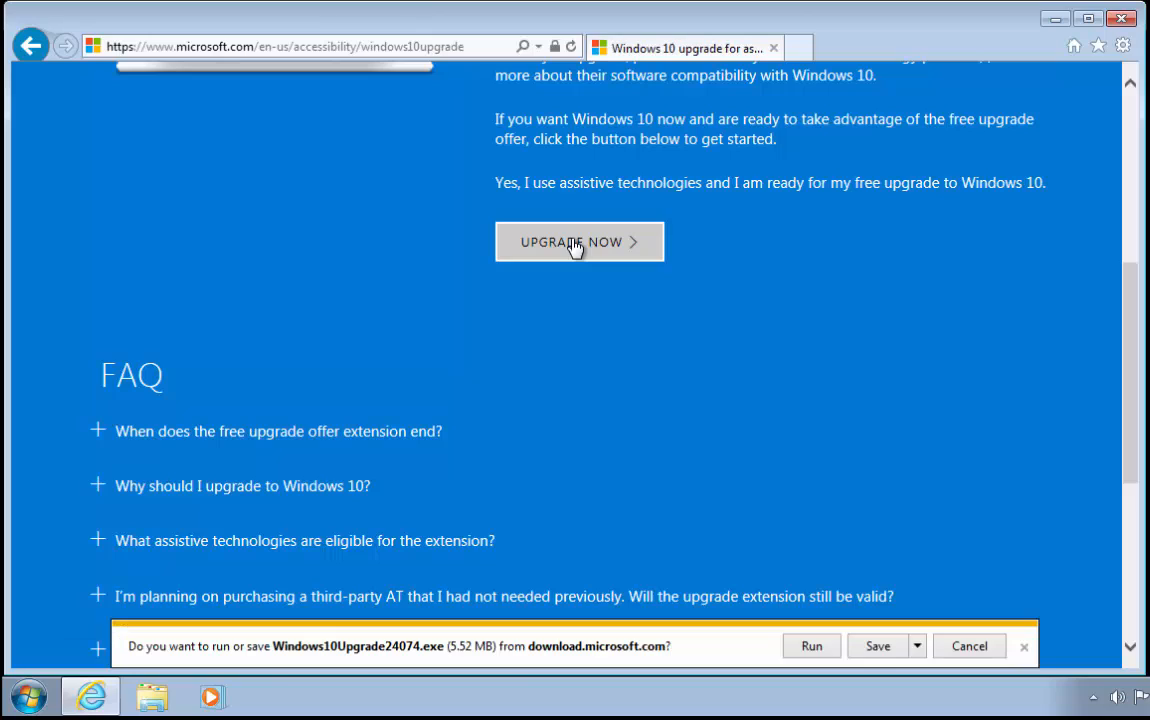
pyautogui.moveTo(770, 604)
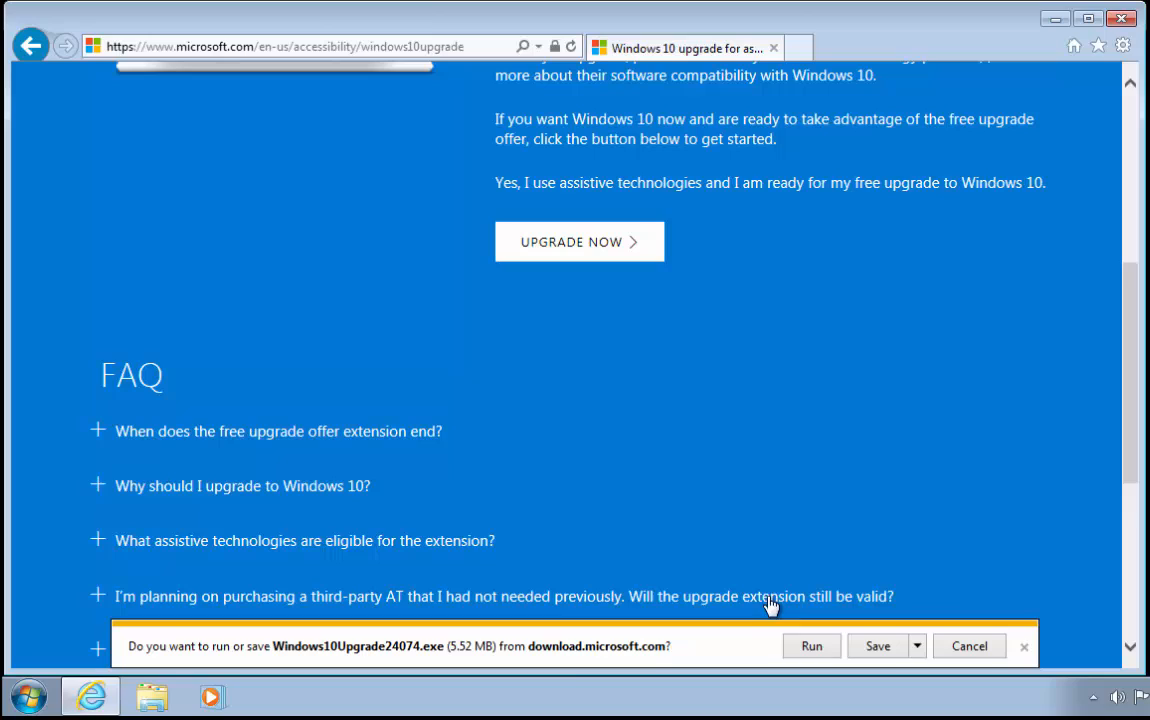
pyautogui.moveTo(599, 672)
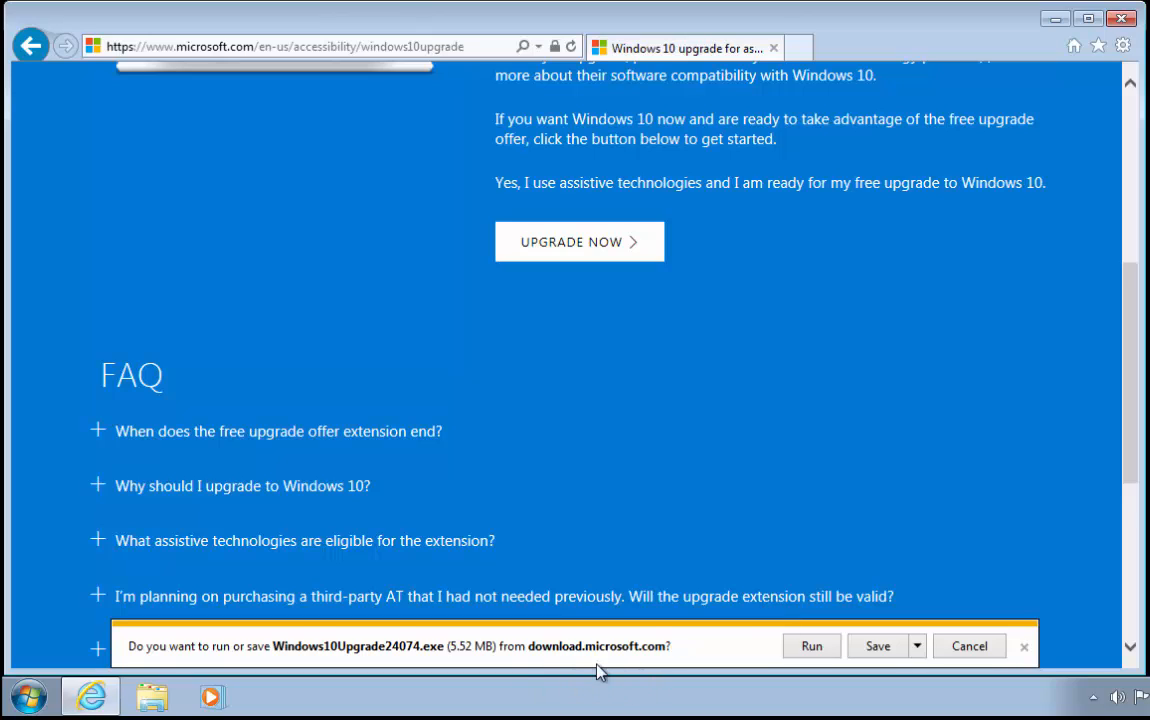
pyautogui.moveTo(877, 645)
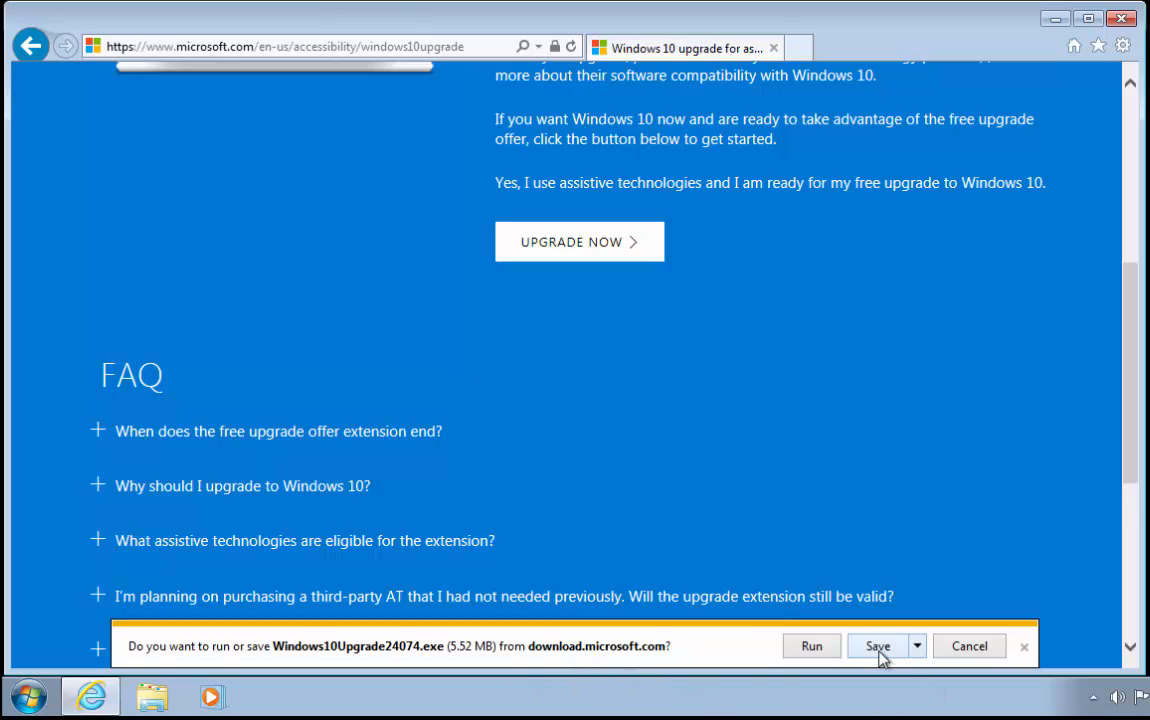
pyautogui.click(877, 645)
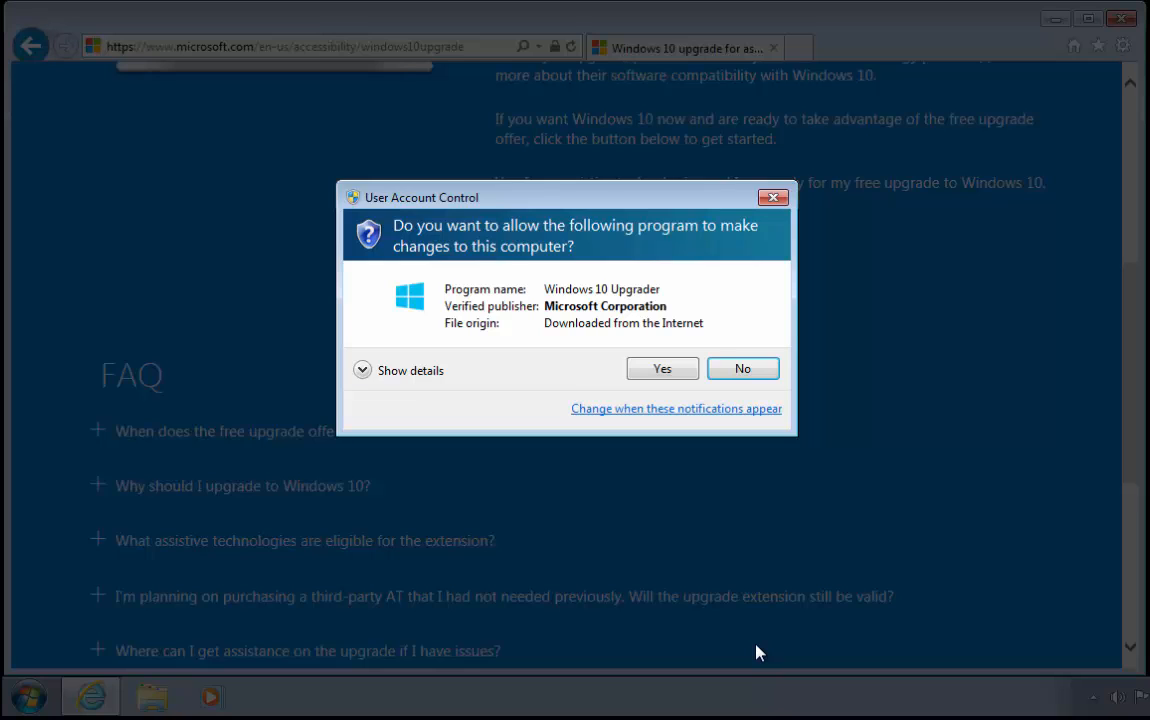
pyautogui.moveTo(740, 571)
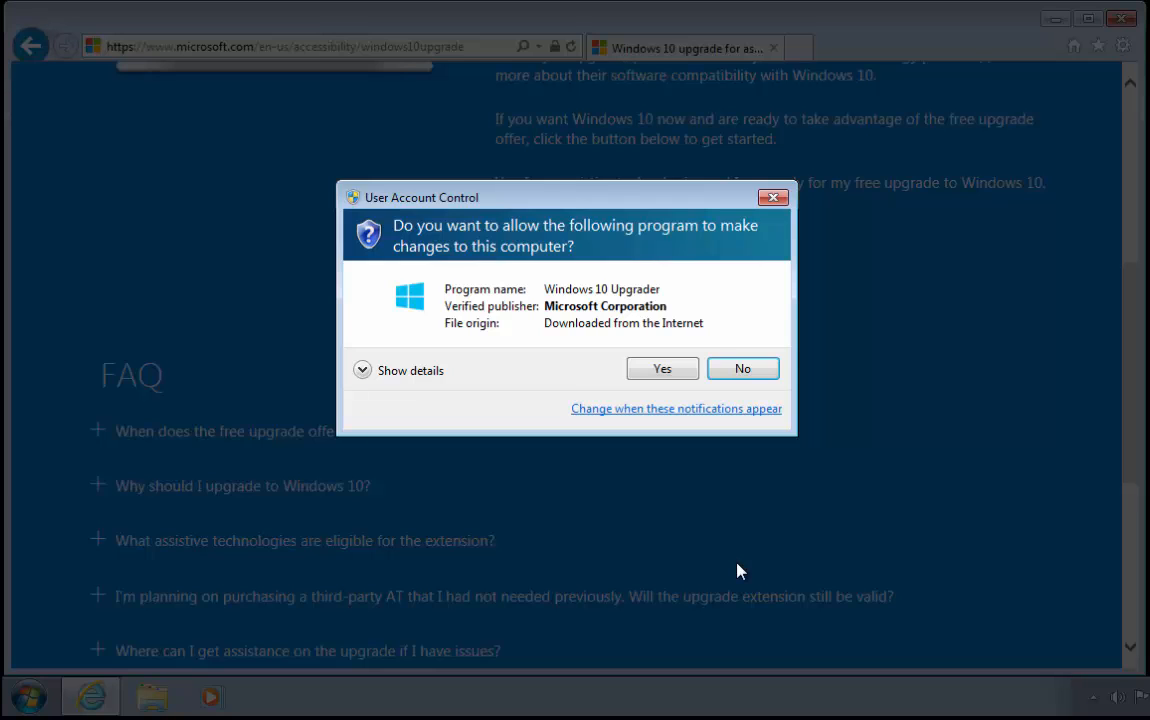
pyautogui.moveTo(662, 369)
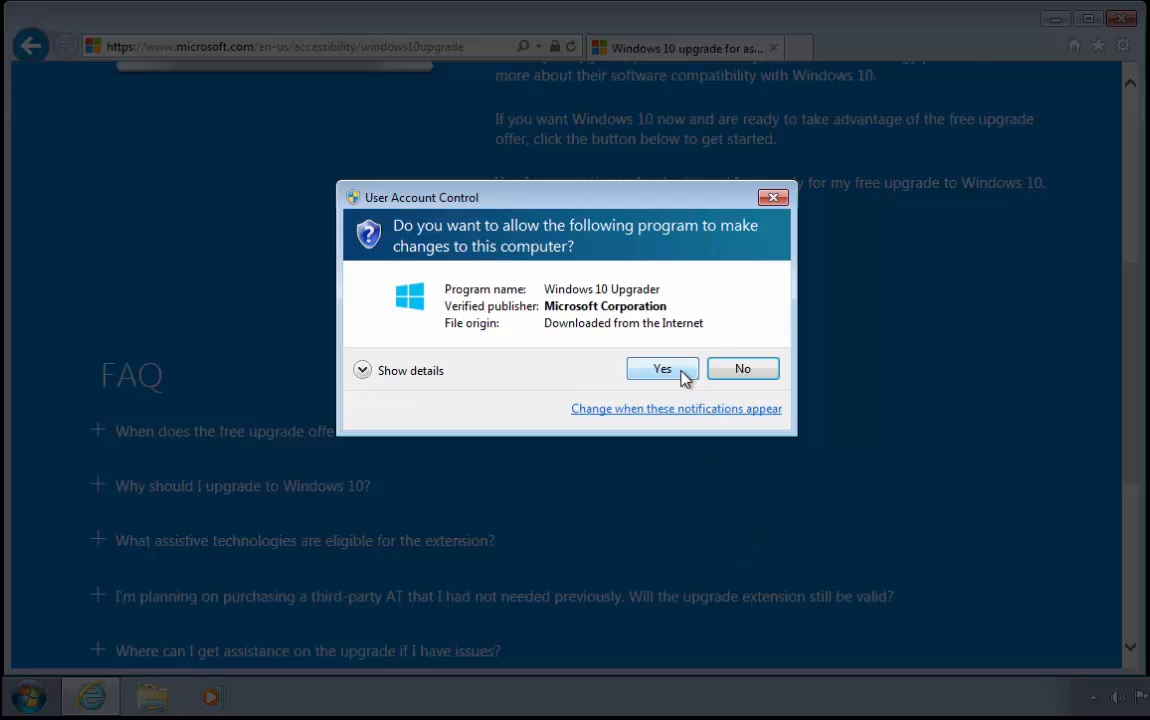
# Step: Grant User Account Control permission so the Windows 10 Upgrade Assistant opens its license terms
pyautogui.click(662, 368)
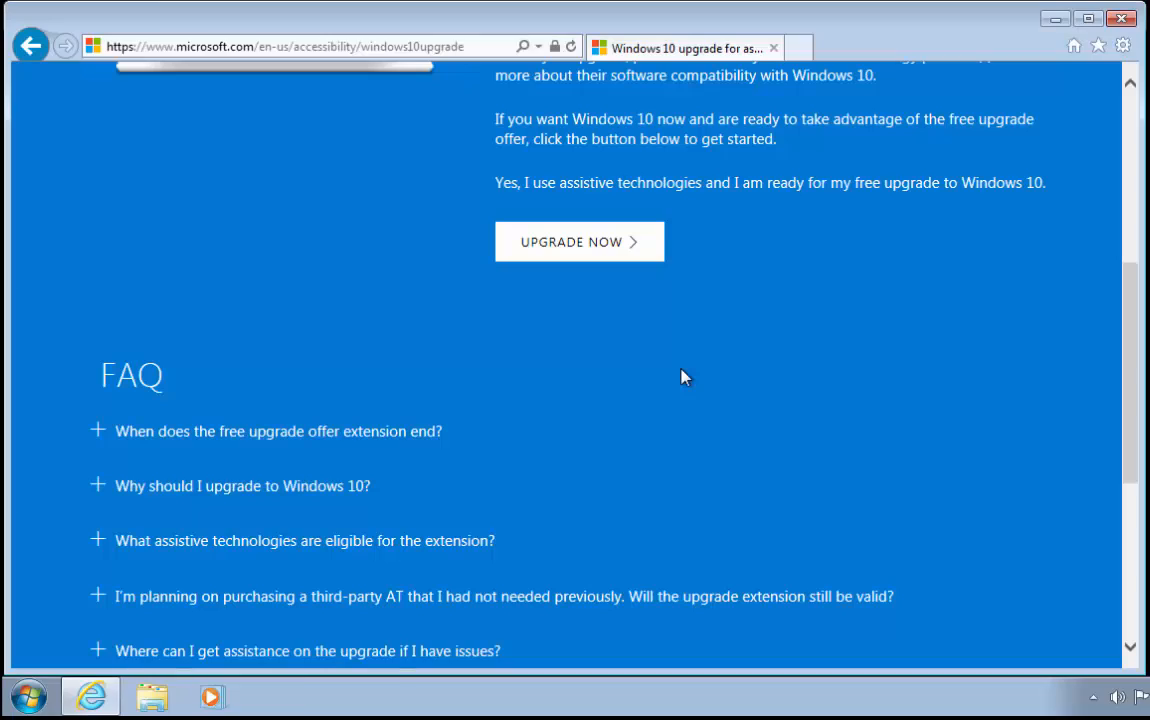
pyautogui.click(579, 241)
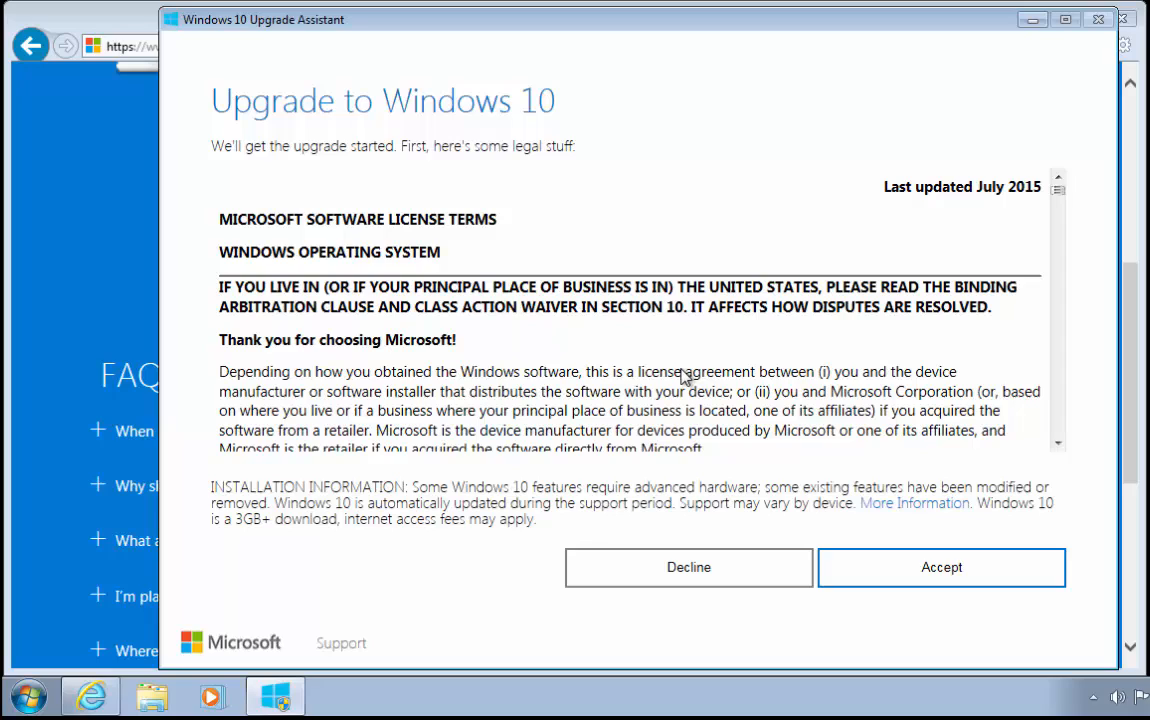
pyautogui.moveTo(1030, 652)
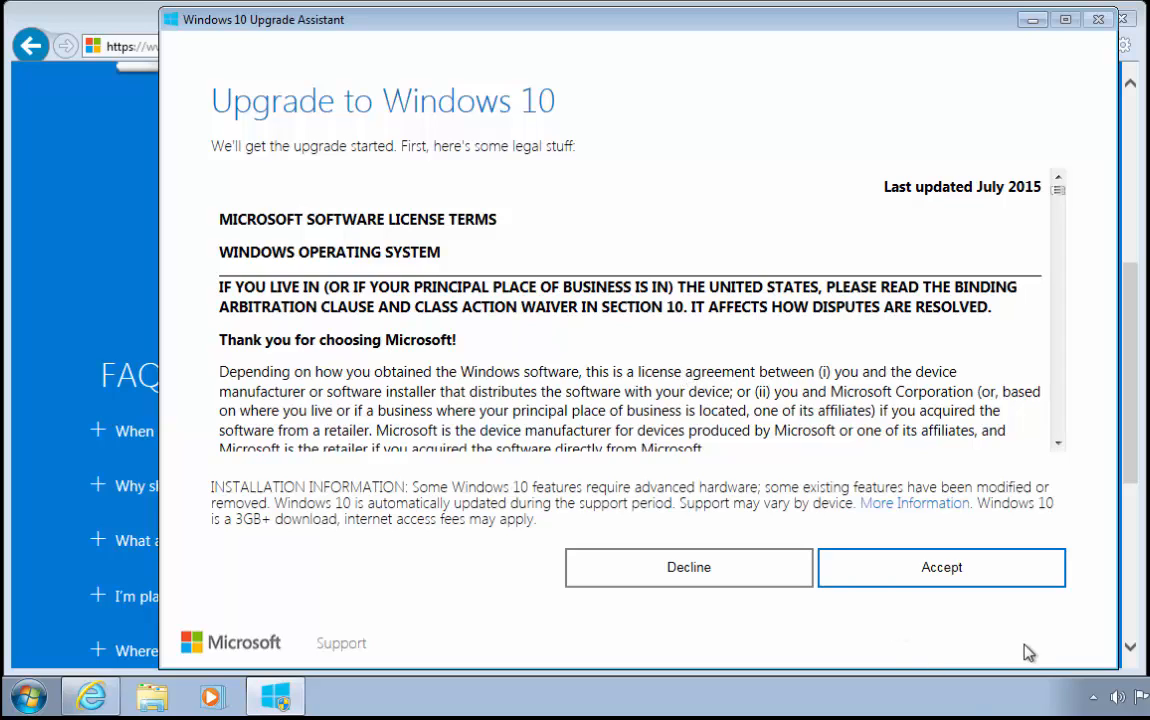